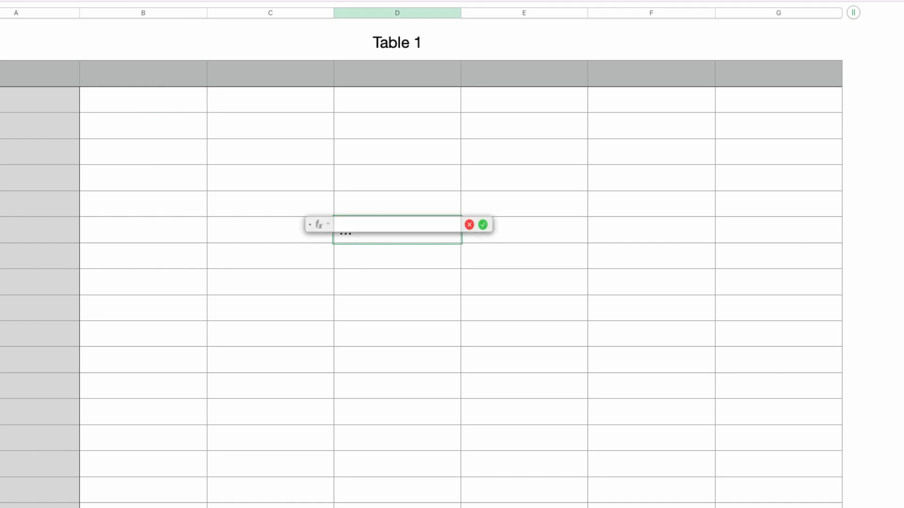
Step: Enter =TODAY() in a column D cell to show 2023-04-29
type("true")
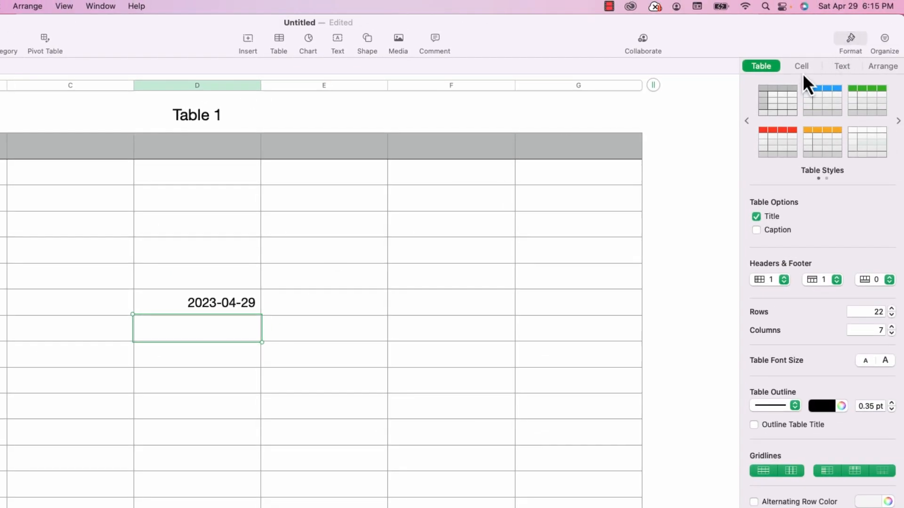
Step: Format the date cell as 'January 5, 2023' with a '19:08:09' time appended
left_click(801, 66)
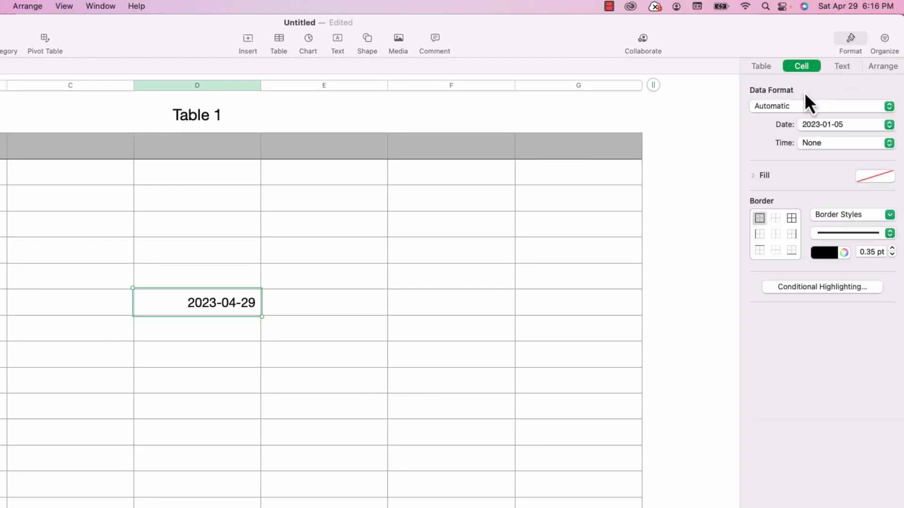
mouse_move(825, 136)
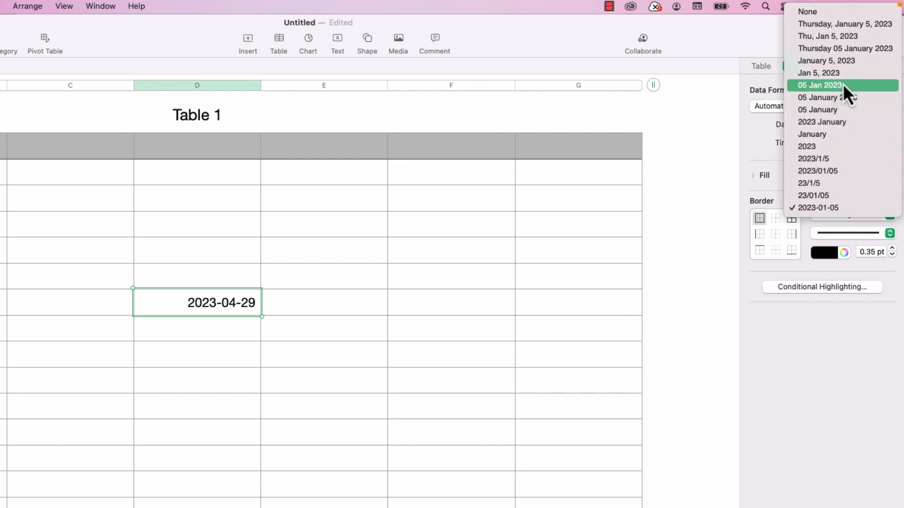
left_click(827, 61)
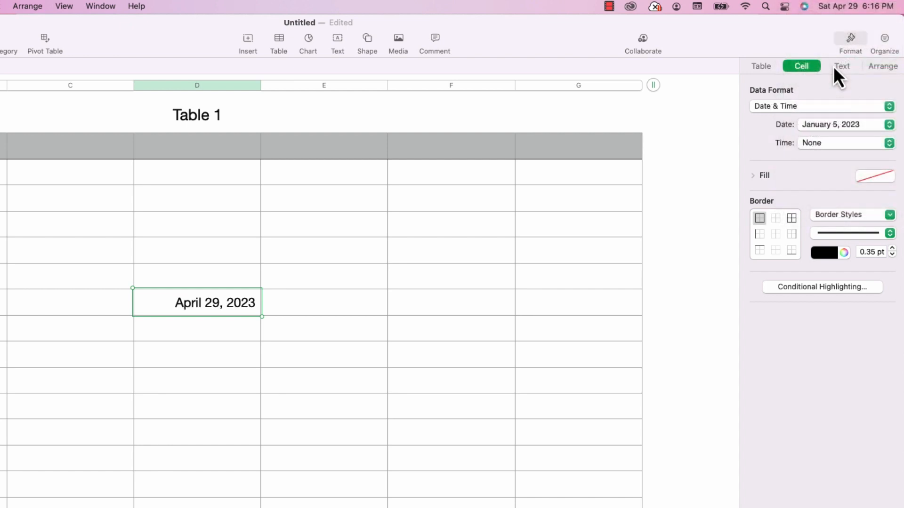
mouse_move(855, 126)
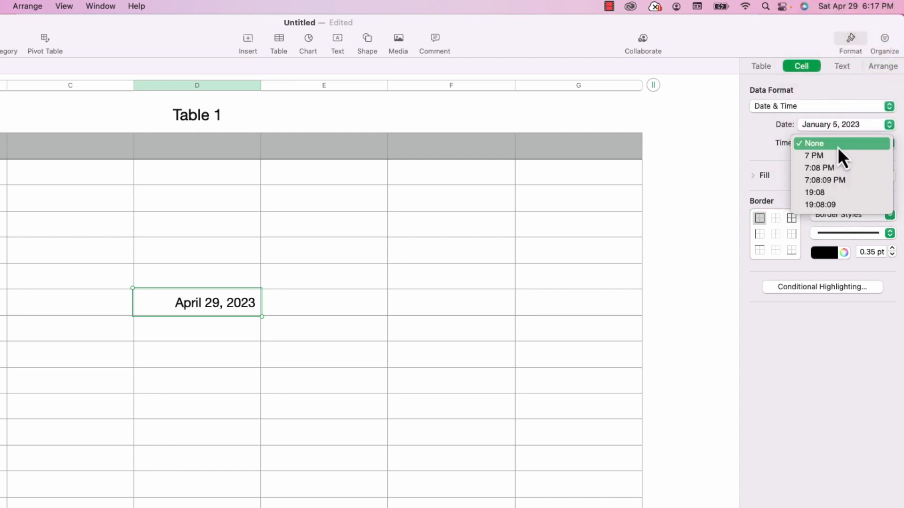
mouse_move(841, 205)
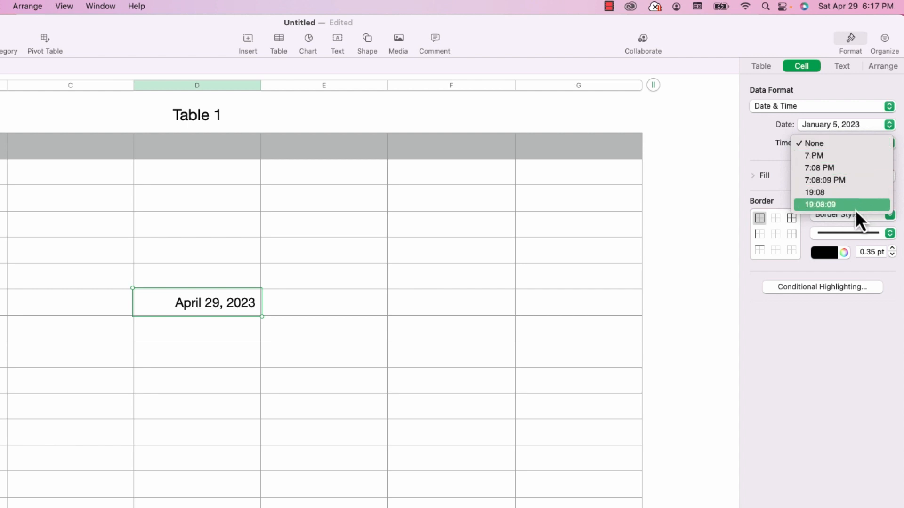
left_click(819, 205)
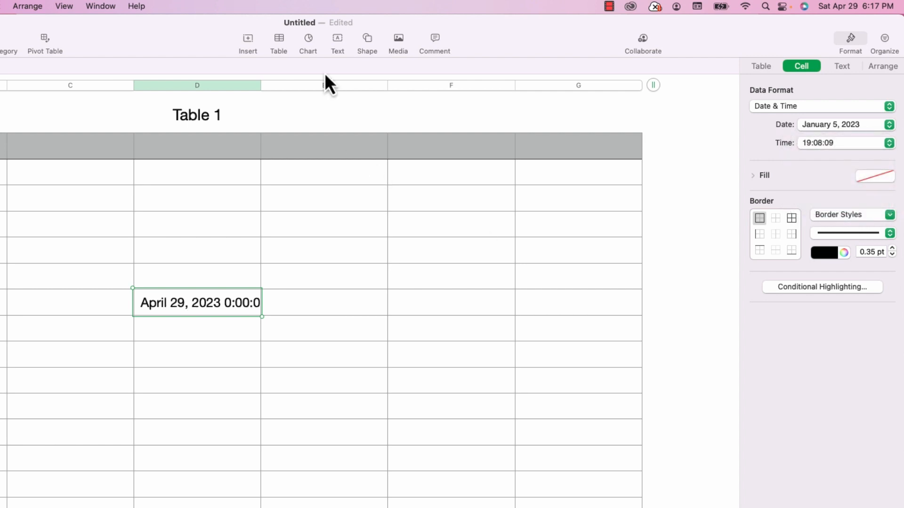
Step: Drag column D's right edge outward so April 29, 2023 0:00:00 fits
left_click_drag(263, 85, 329, 85)
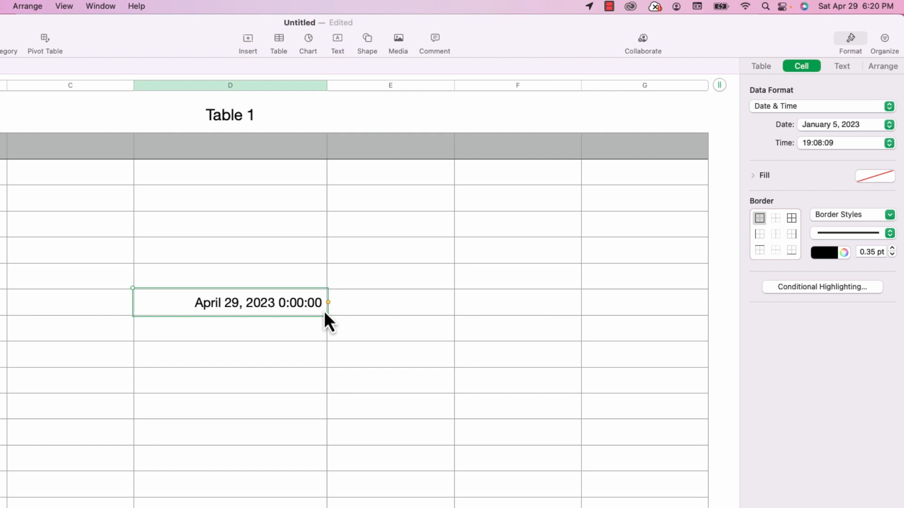
Step: Enter =YEAR(TODAY()) in the column E cell beside the date, showing 2023
left_click(390, 302)
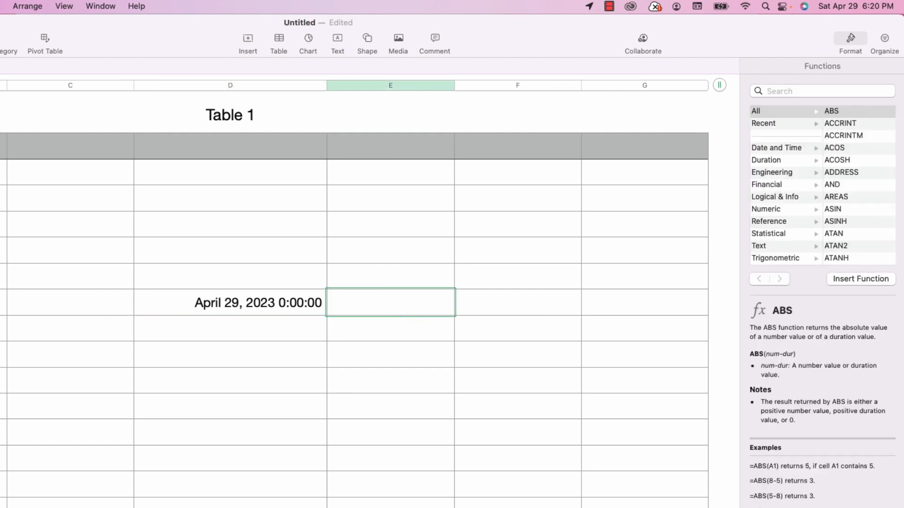
double_click(390, 302)
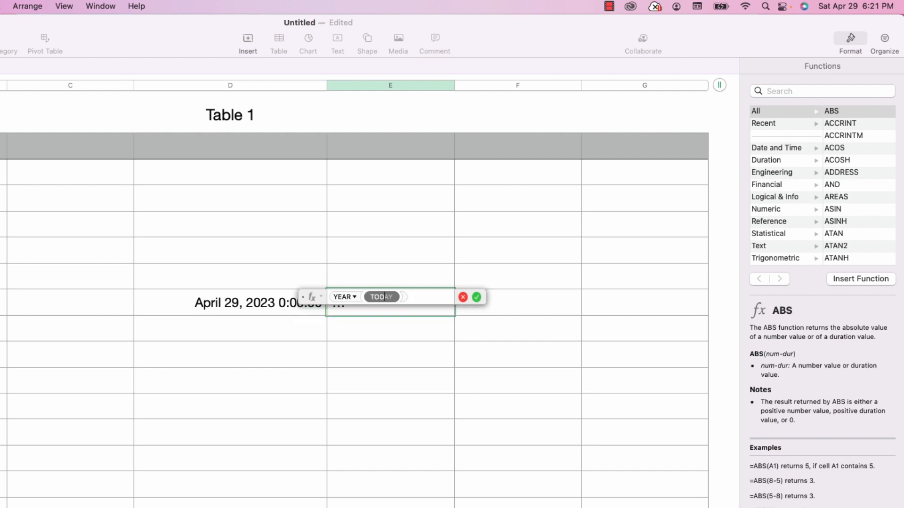
left_click(398, 297)
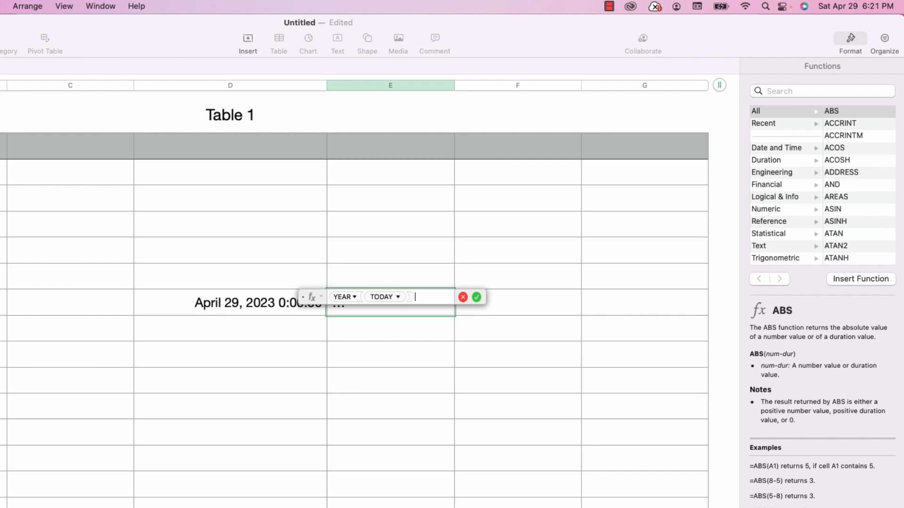
left_click(476, 297)
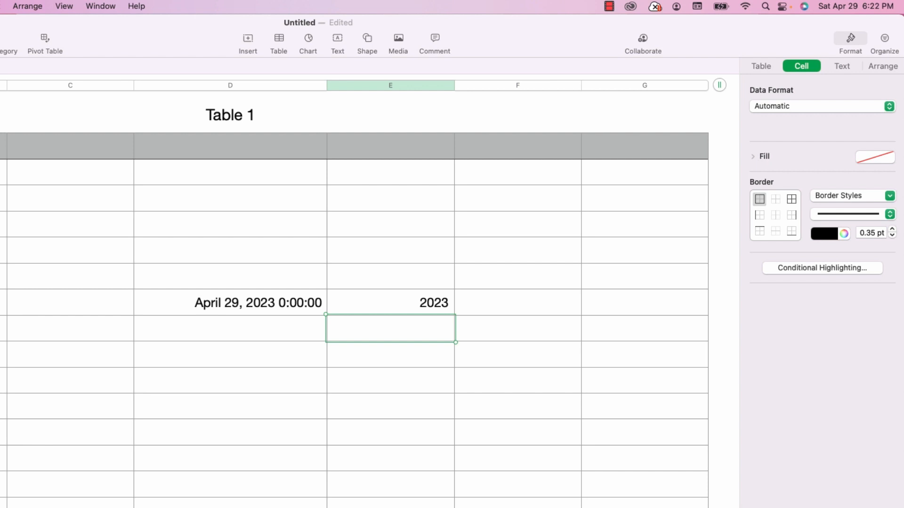
mouse_move(374, 391)
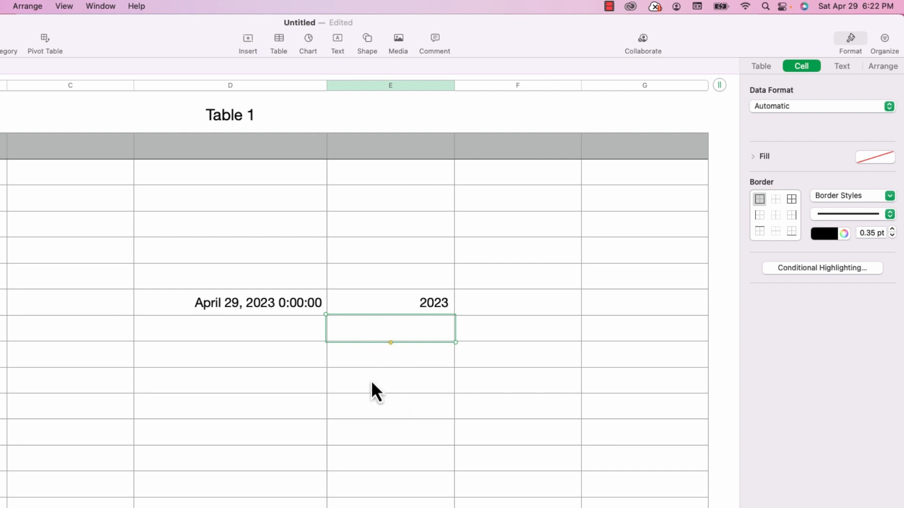
Step: Enter =TODAY()-1 in a lower column E cell, showing 2023-04-28
left_click(390, 380)
type("TODAY")
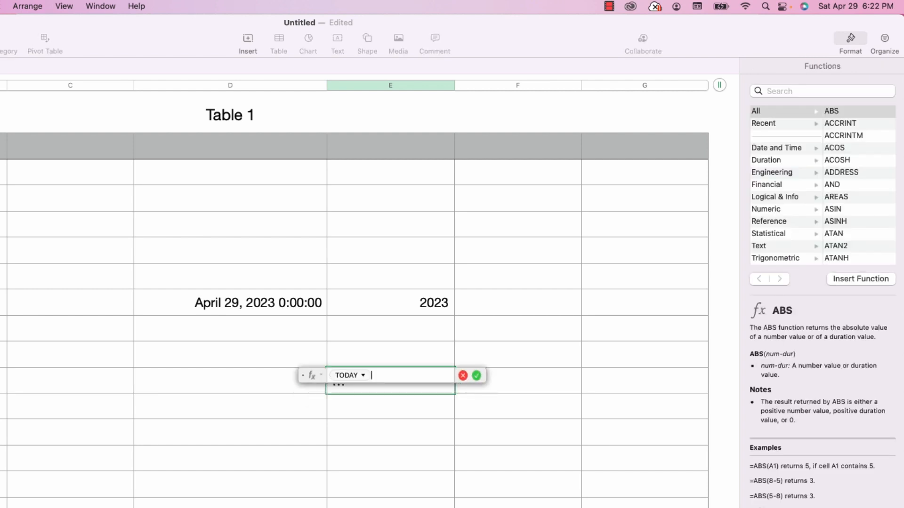
type("-1")
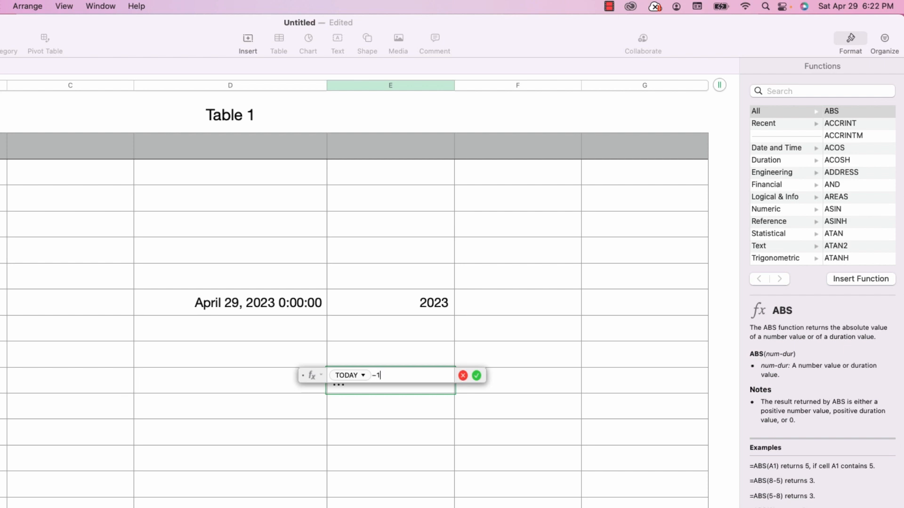
left_click(475, 375)
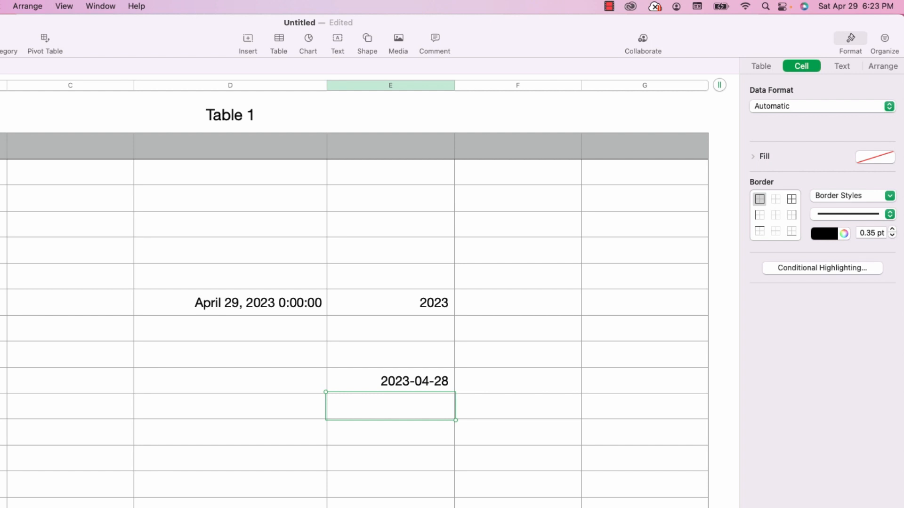
mouse_move(387, 340)
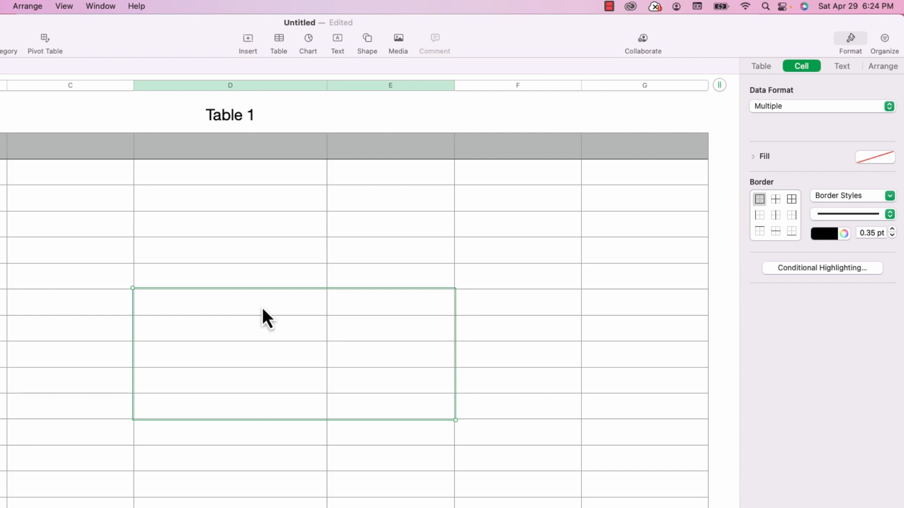
Step: Enter =NOW() in the column D cell, then select the cell diagonally below
left_click(229, 301)
type("NOW")
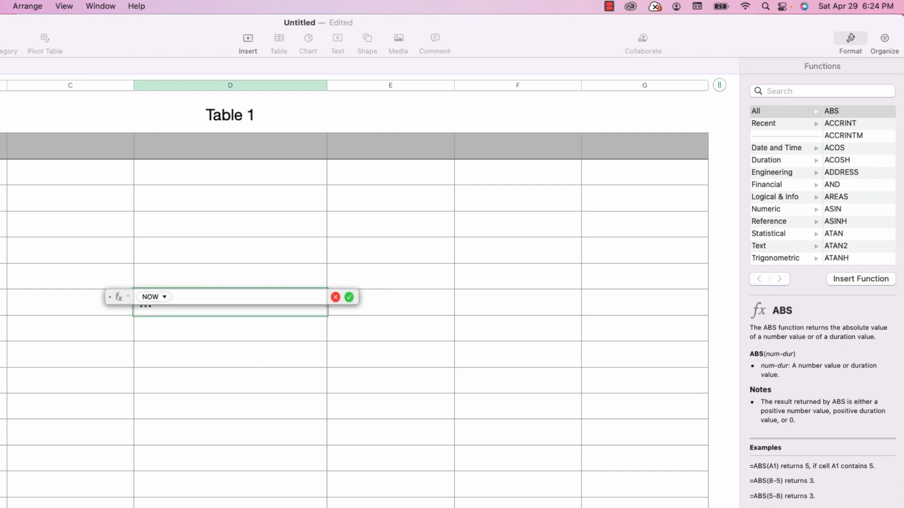
left_click(349, 297)
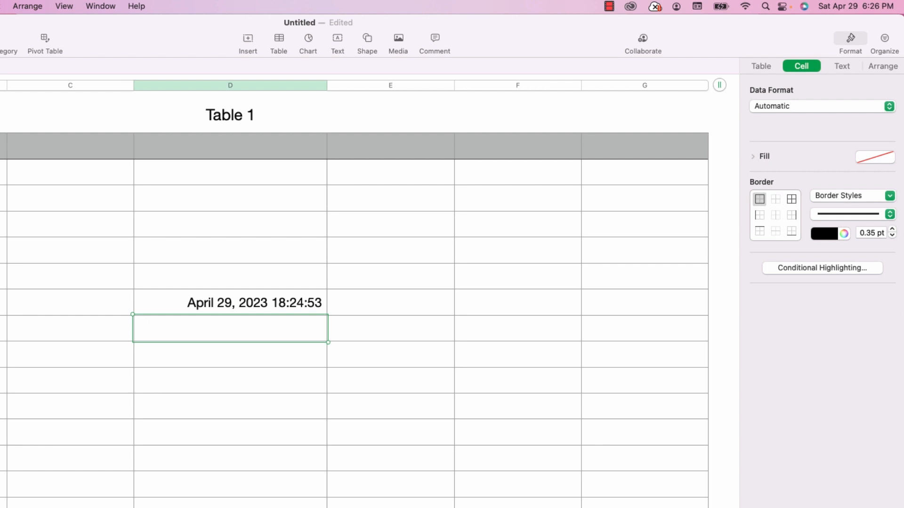
mouse_move(333, 321)
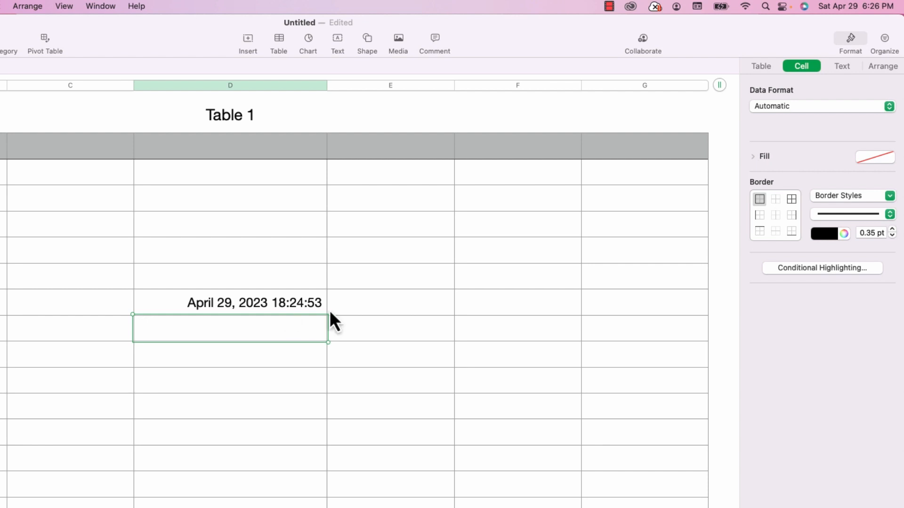
left_click(390, 327)
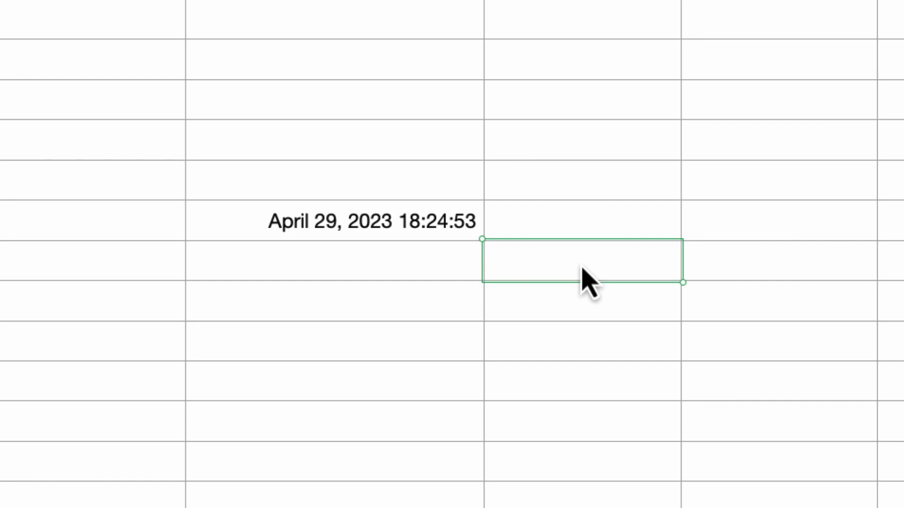
Step: Type stray text, delete it, then enter 'hello' in the cell
type("k")
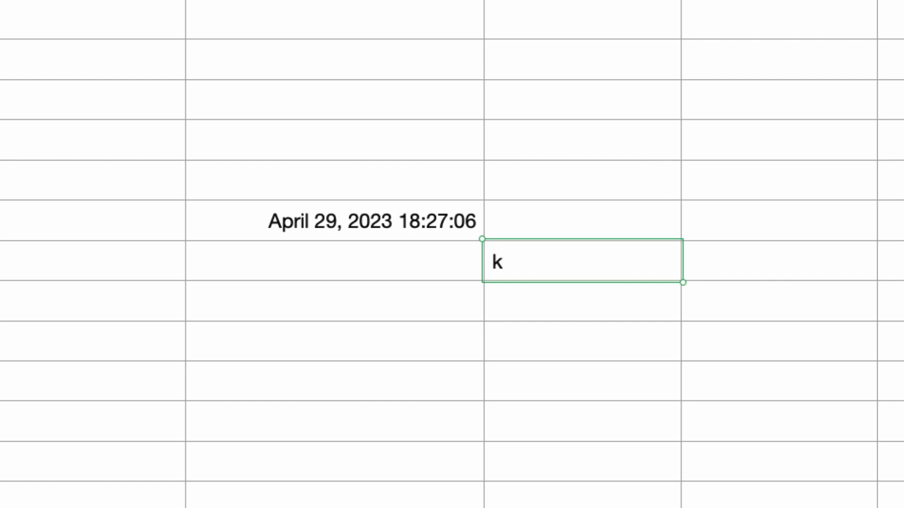
type("kl")
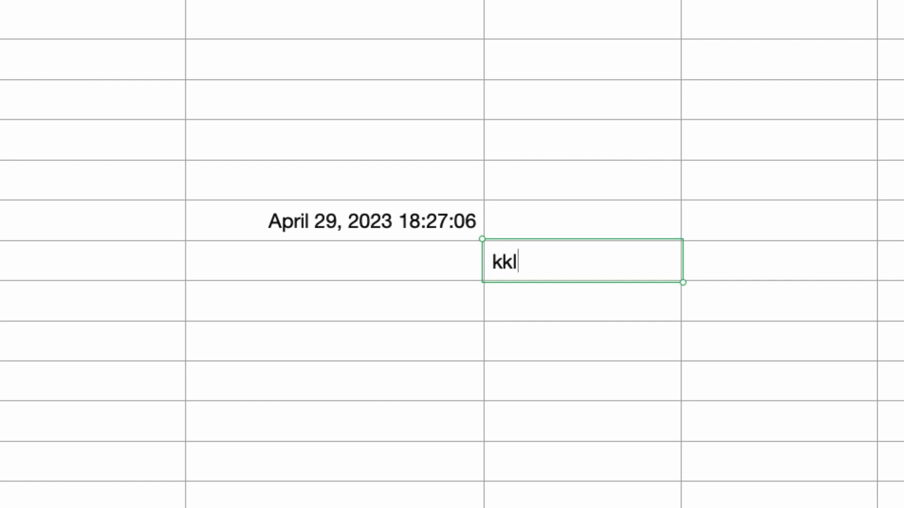
type("jlkjlkjlkjlkj")
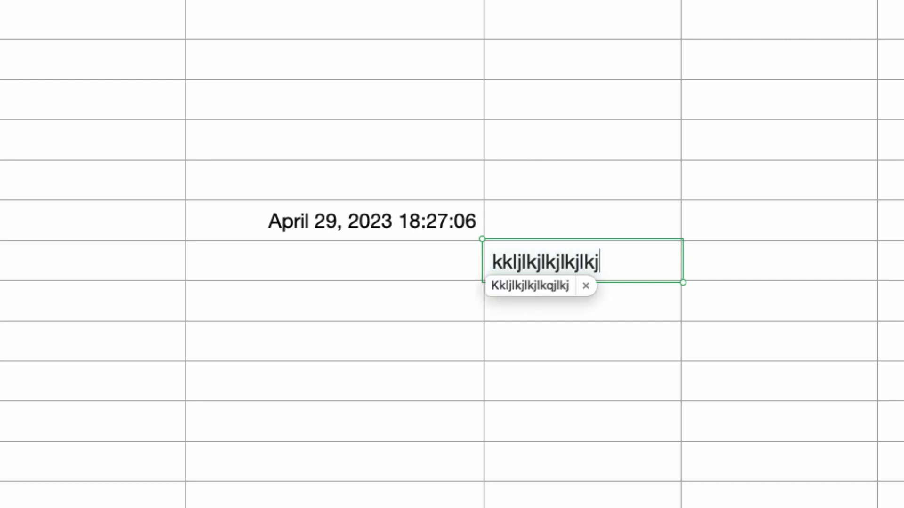
type(";l")
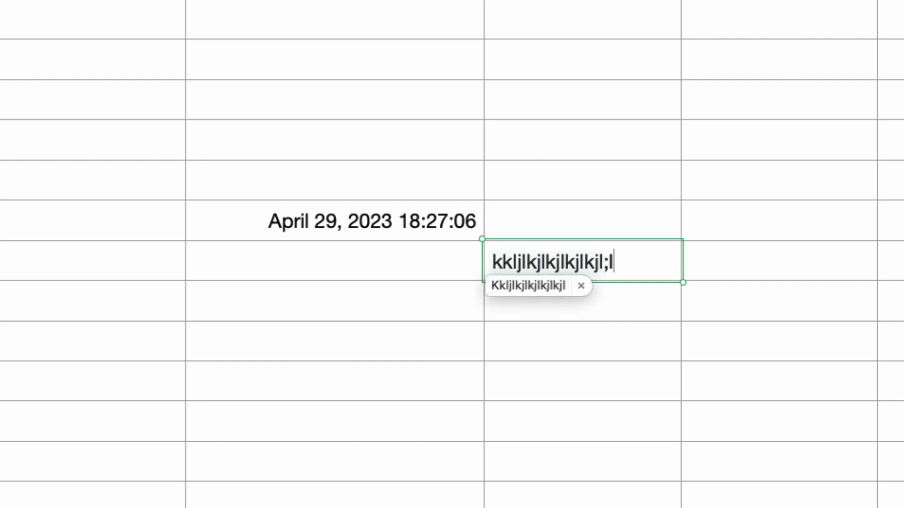
type("hello")
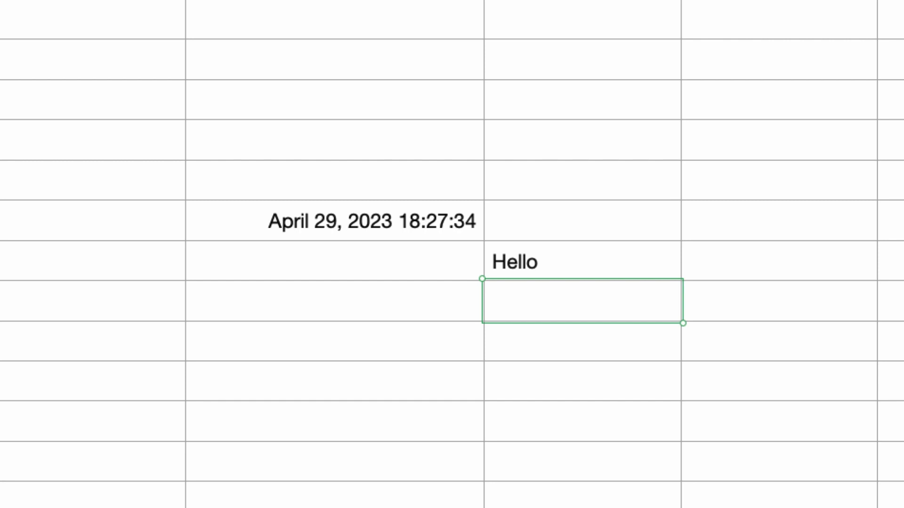
left_click(576, 301)
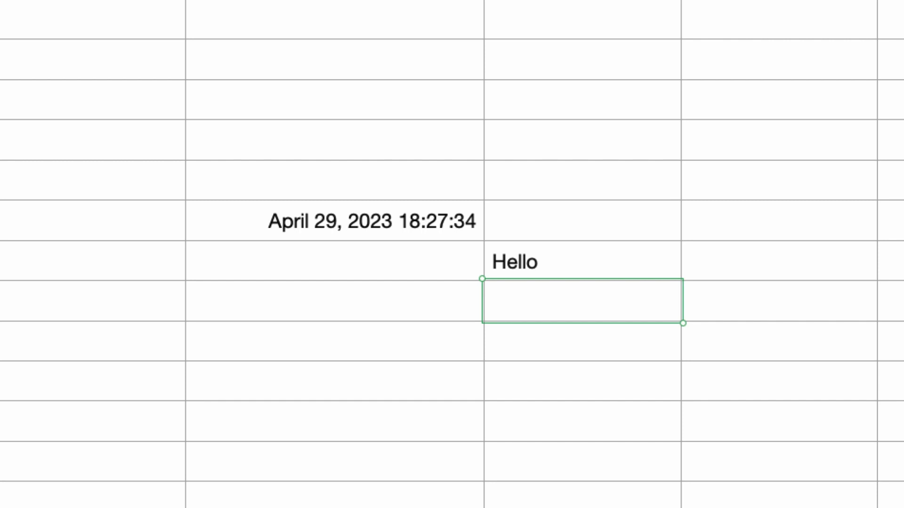
left_click(582, 301)
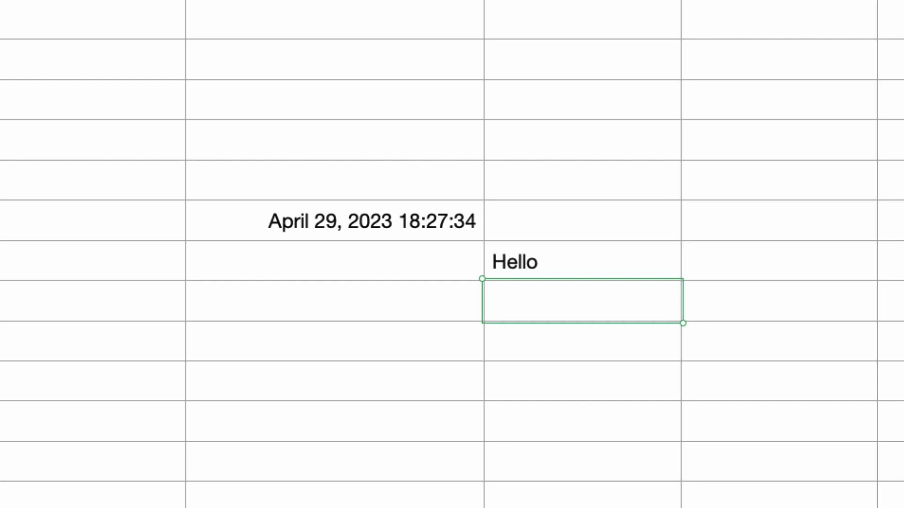
left_click(576, 301)
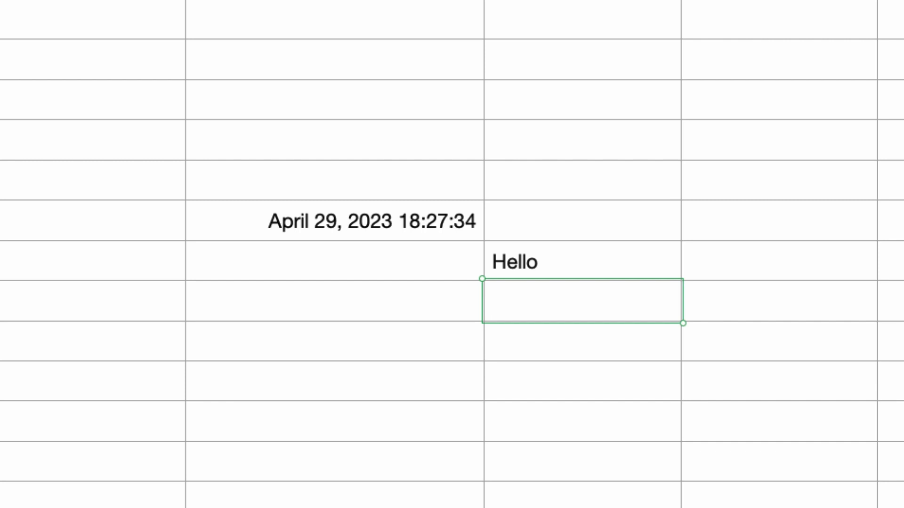
left_click(576, 304)
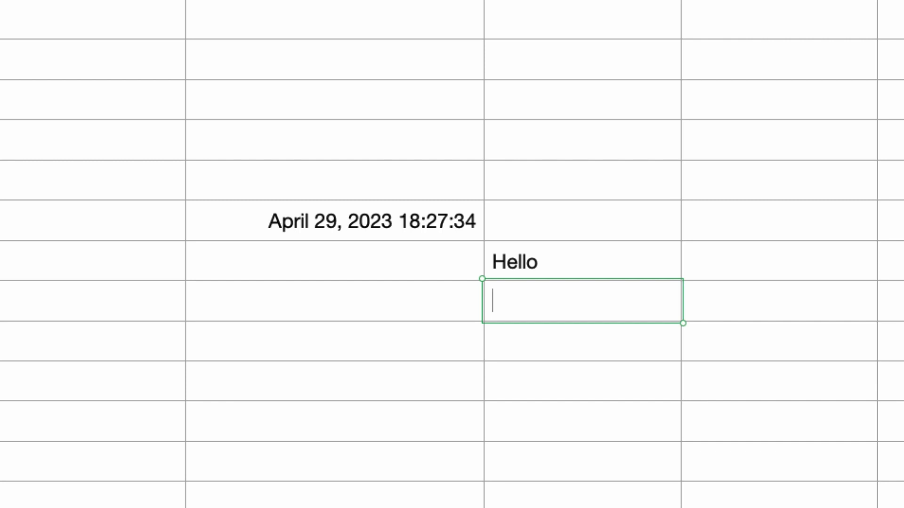